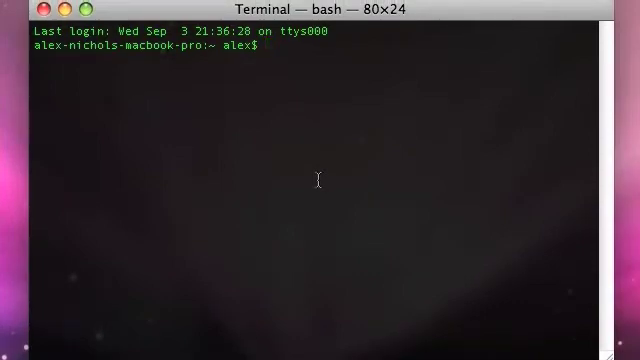
Make the program executable with chmod +x and change into the Desktop folder.
{"action": "type", "text": "chmod"}
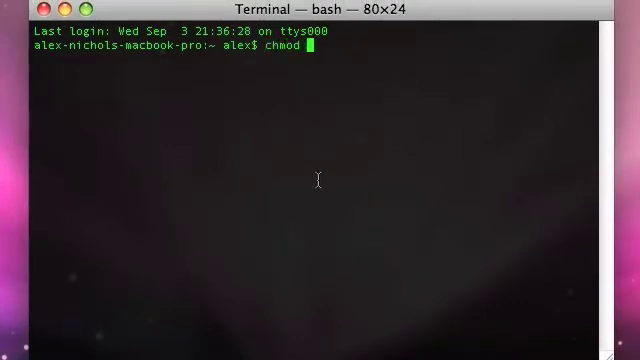
{"action": "type", "text": "+x"}
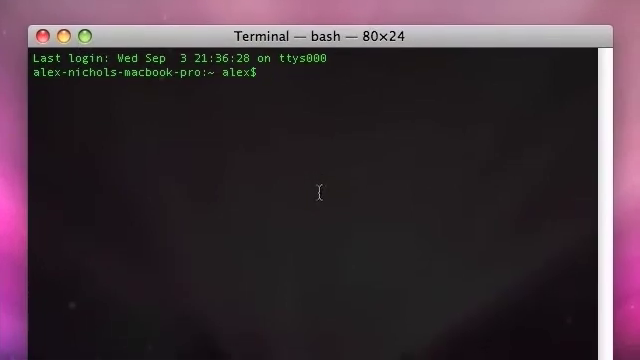
{"action": "type", "text": "cd"}
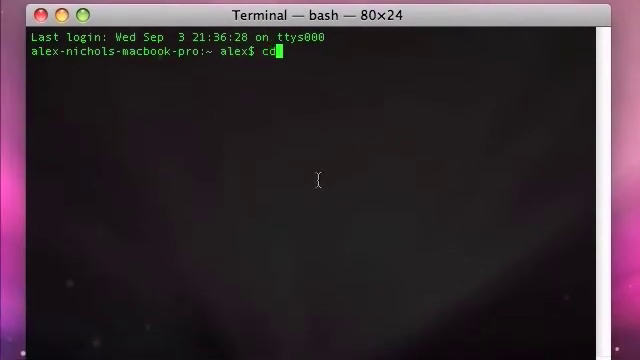
{"action": "type", "text": "Deskto"}
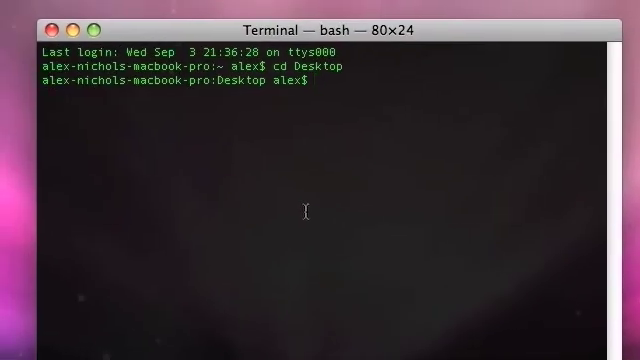
Confirm the Desktop path with pwd and enter ./ScreenSaver at the prompt.
{"action": "type", "text": "pwd"}
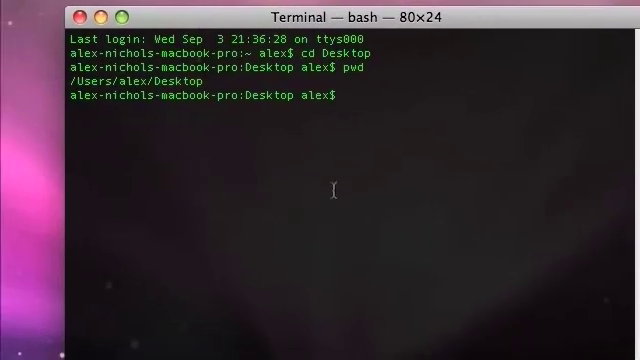
{"action": "type", "text": "./"}
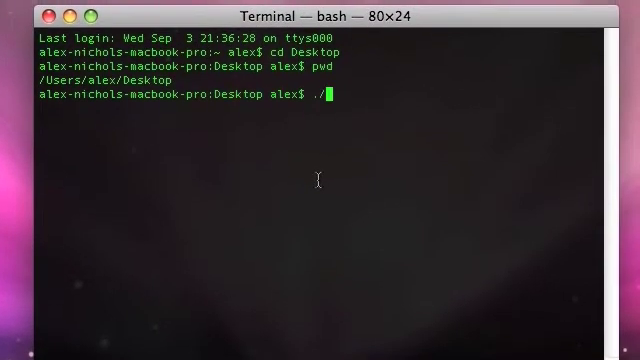
{"action": "type", "text": "Screen"}
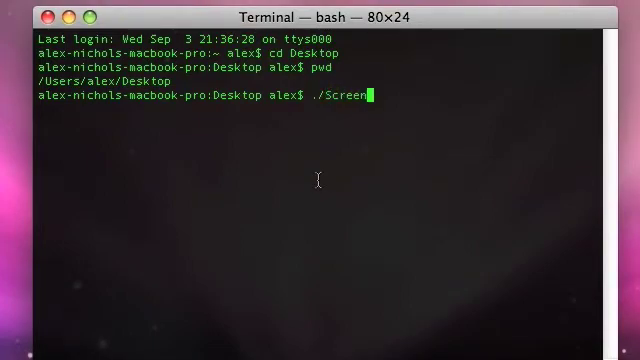
{"action": "type", "text": "Saver"}
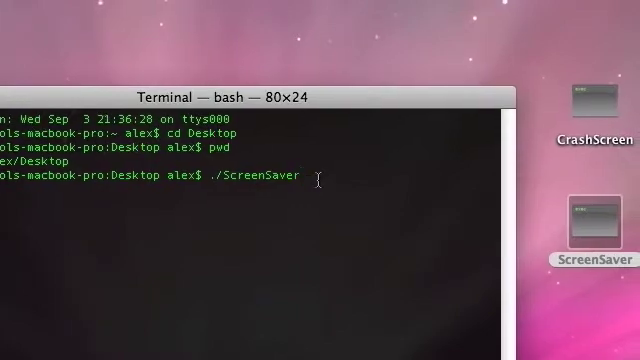
Run ./ScreenSaver to show the '*** ALEX ***' banner, then suspend it.
{"action": "key", "text": "Return"}
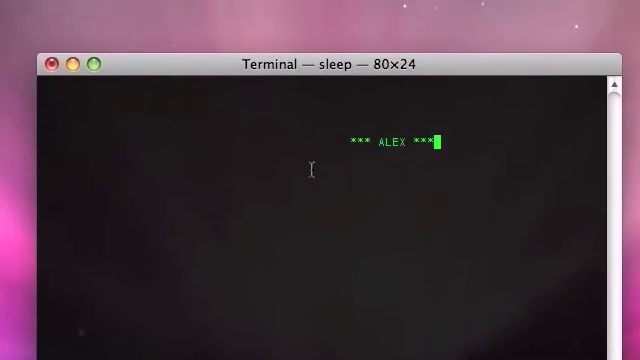
{"action": "key", "text": "ctrl+z"}
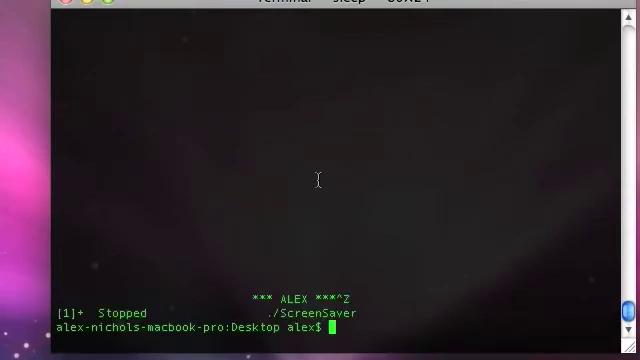
Run ScreenSaver via /Users/alex/Desktop/ScreenSaver, leaving a fresh Desktop prompt.
{"action": "type", "text": "c"}
{"action": "type", "text": "pwd"}
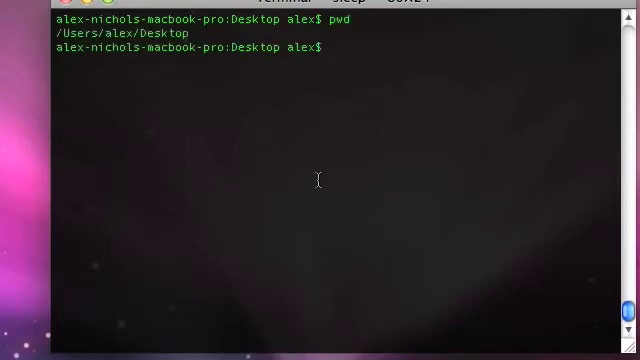
{"action": "type", "text": "/Users"}
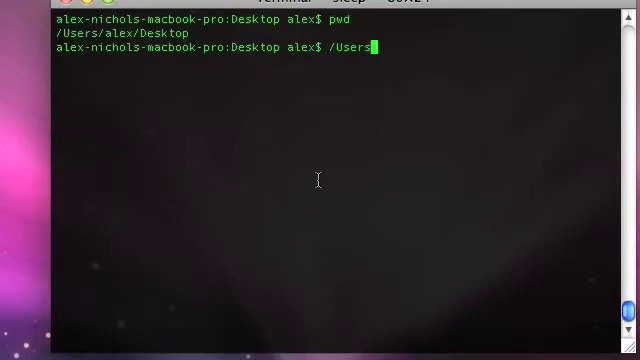
{"action": "type", "text": "/alex/D"}
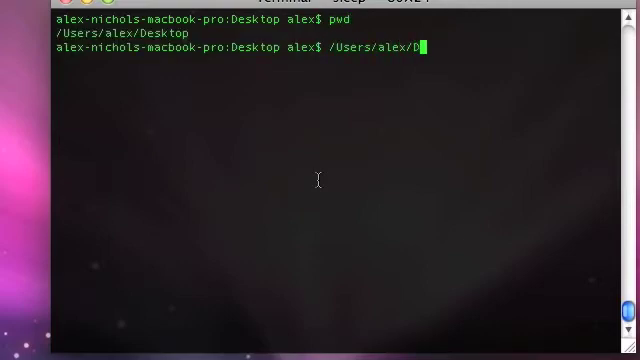
{"action": "type", "text": "esktop/S"}
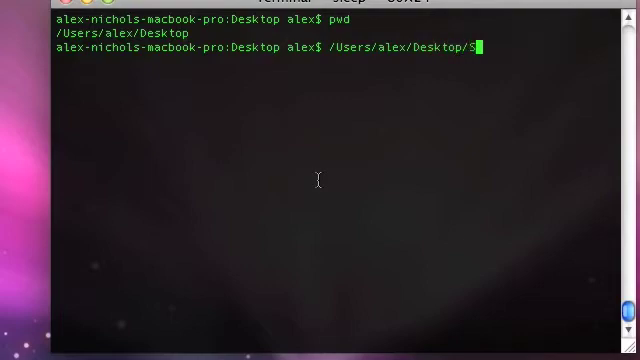
{"action": "type", "text": "creenSaver"}
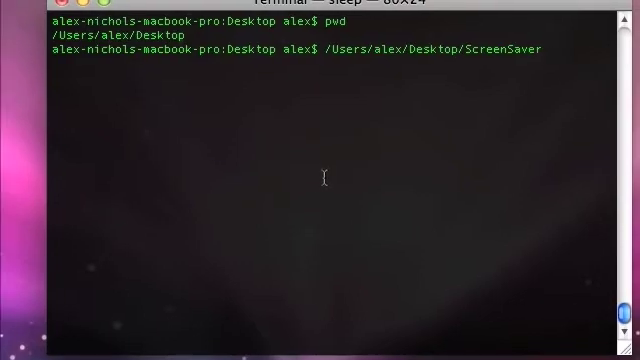
{"action": "key", "text": "Return"}
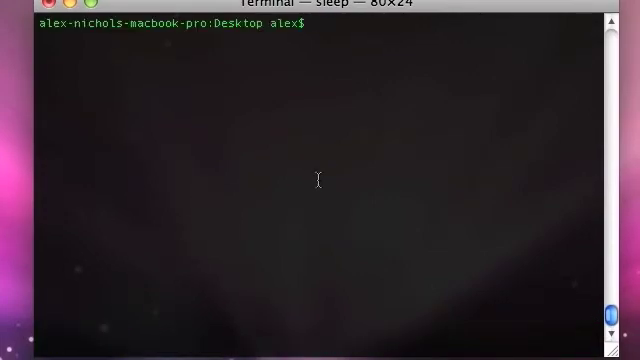
Run CrashScreen via its absolute Desktop path and suspend it as job 3.
{"action": "type", "text": "/Users"}
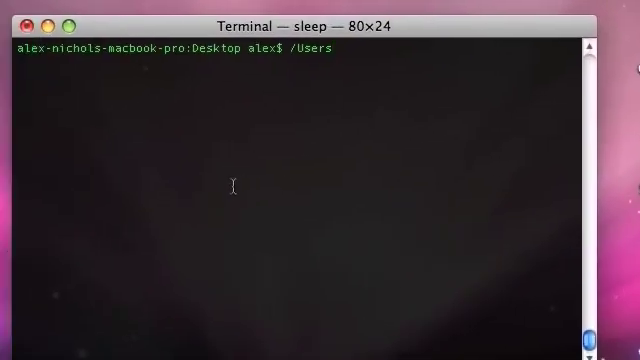
{"action": "type", "text": "/alex"}
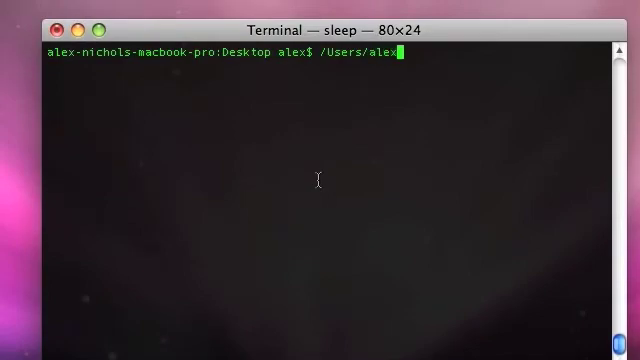
{"action": "type", "text": "/Desktop/"}
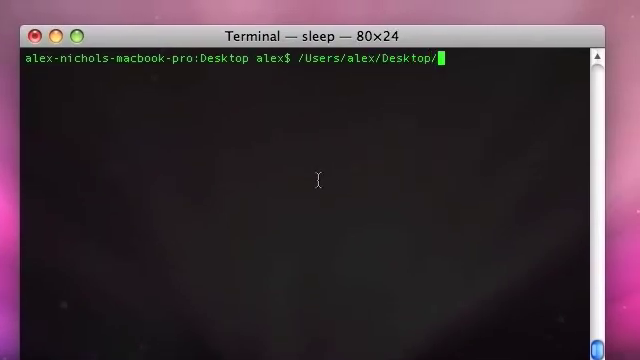
{"action": "type", "text": "CrashScr"}
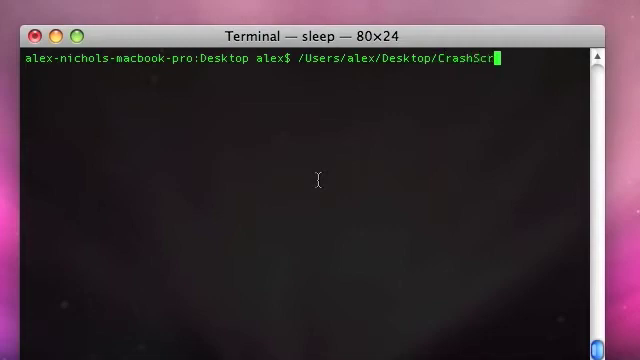
{"action": "type", "text": "een"}
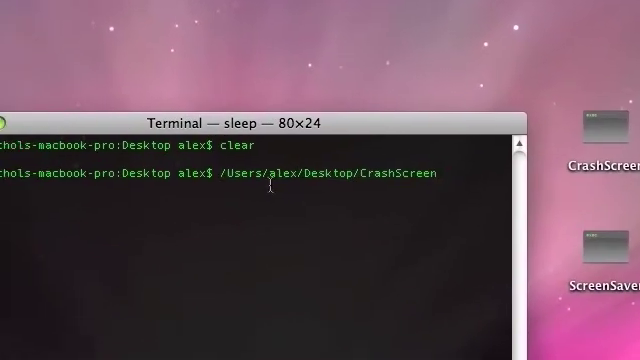
{"action": "key", "text": "Return"}
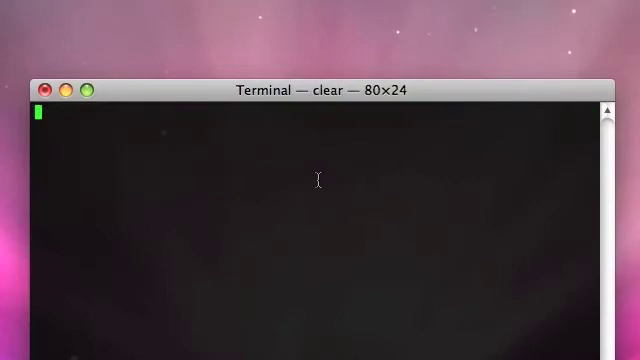
{"action": "key", "text": "ctrl+z"}
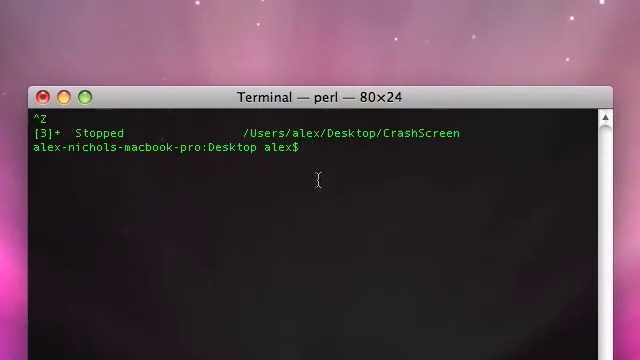
Check pwd, try bare CrashScreen (command not found), then run ./CrashScreen.
{"action": "type", "text": "pwd"}
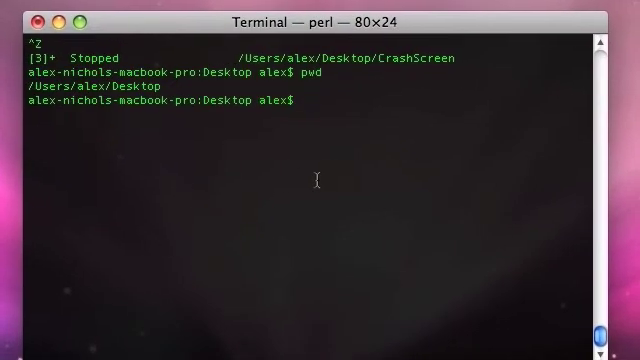
{"action": "type", "text": "./S"}
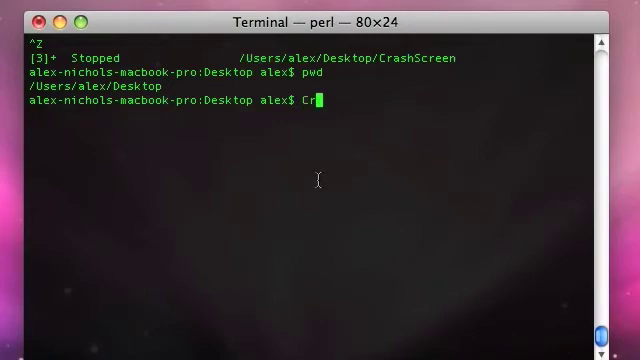
{"action": "type", "text": "ashScreen"}
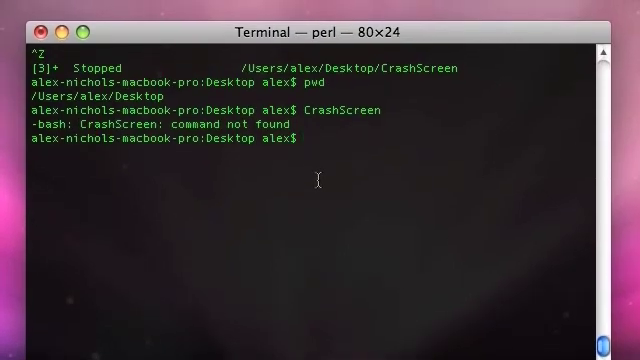
{"action": "type", "text": "./"}
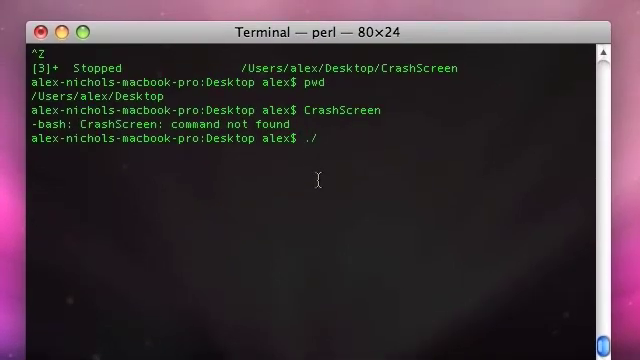
{"action": "type", "text": "CrashS"}
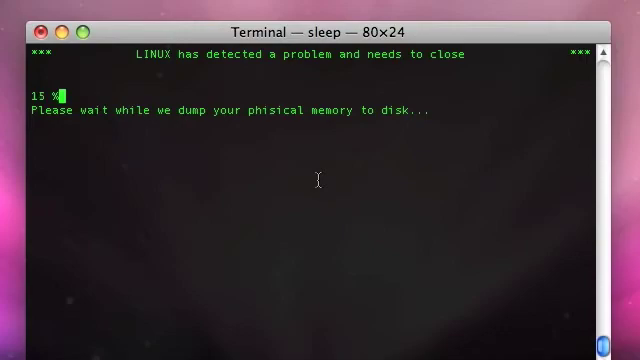
Stop CrashScreen, go to the home folder, and confirm /Users/alex with pwd.
{"action": "key", "text": "Ctrl+z"}
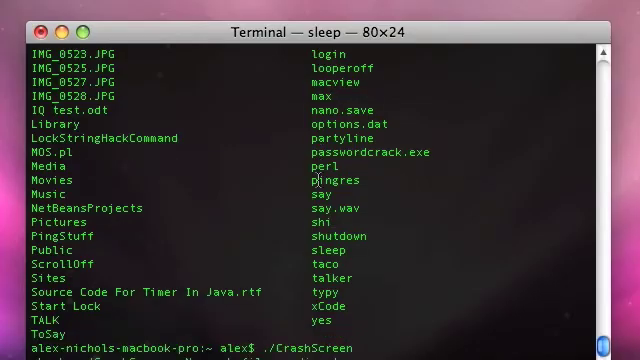
{"action": "scroll", "scroll_direction": "down", "scroll_amount": 3}
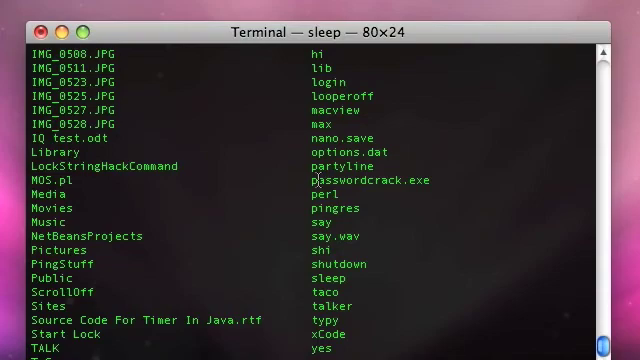
{"action": "scroll", "scroll_direction": "down", "scroll_amount": 3}
{"action": "type", "text": "pwd"}
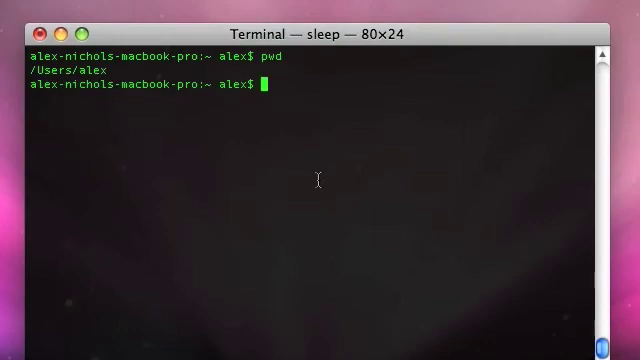
From home, run /Users/alex/Desktop/CrashScreen and suspend it as job 5.
{"action": "type", "text": "/Us"}
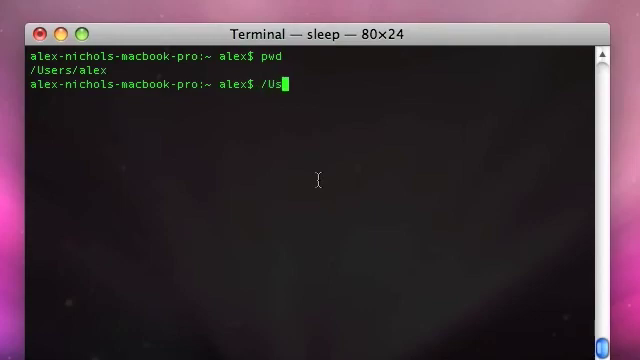
{"action": "type", "text": "ers/alex/"}
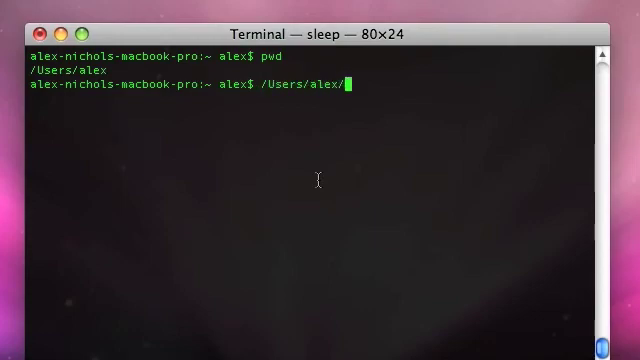
{"action": "type", "text": "Desktop"}
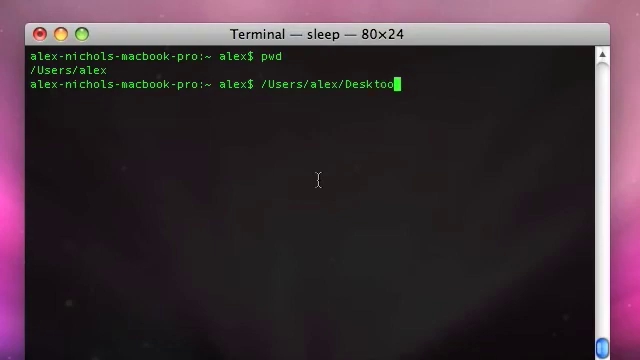
{"action": "type", "text": "/"}
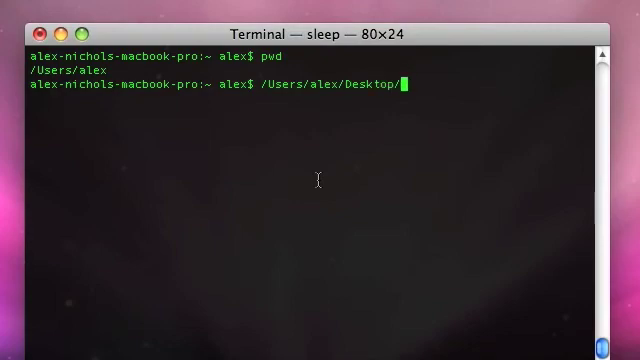
{"action": "type", "text": "CrashS"}
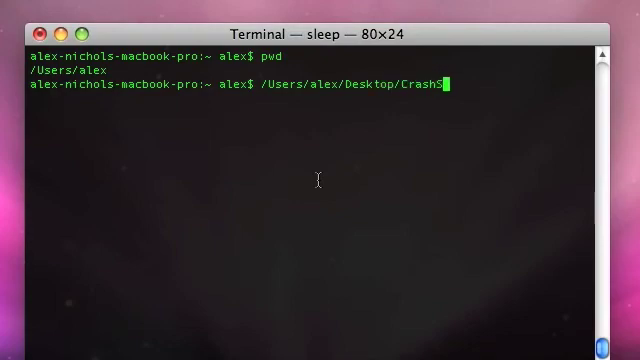
{"action": "key", "text": "Return"}
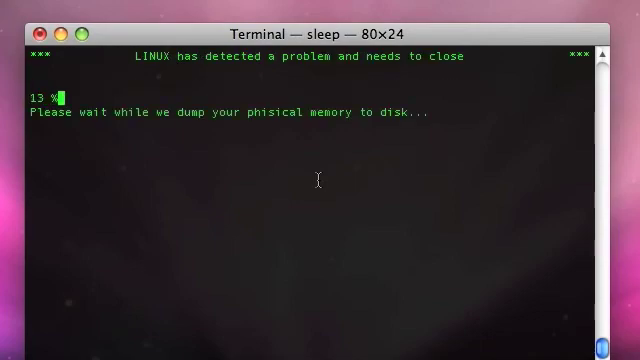
{"action": "key", "text": "ctrl+z"}
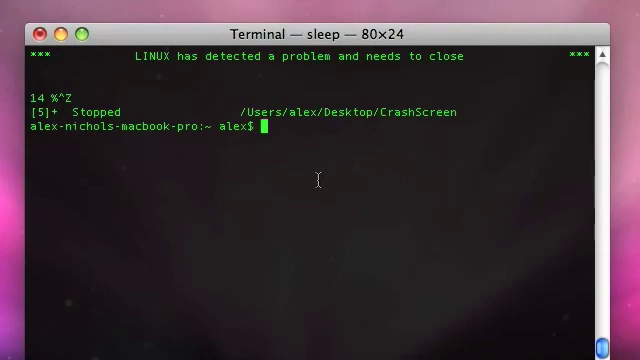
Run ./Desktop/CrashScreen from home and suspend it as job 6.
{"action": "type", "text": "./Deskto"}
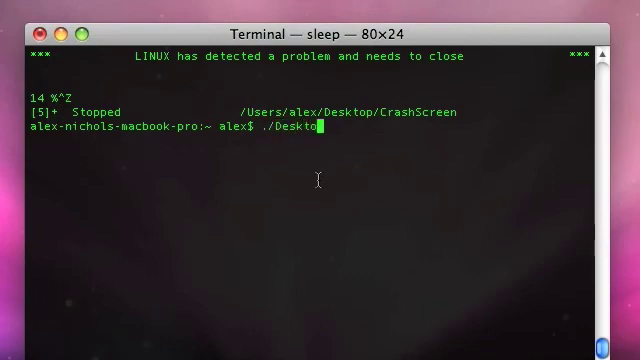
{"action": "type", "text": "/Cras"}
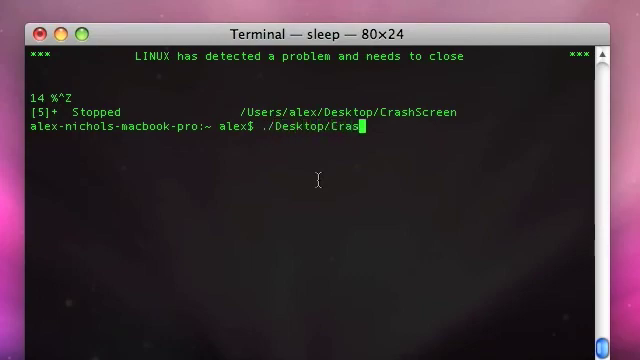
{"action": "type", "text": "hScreen"}
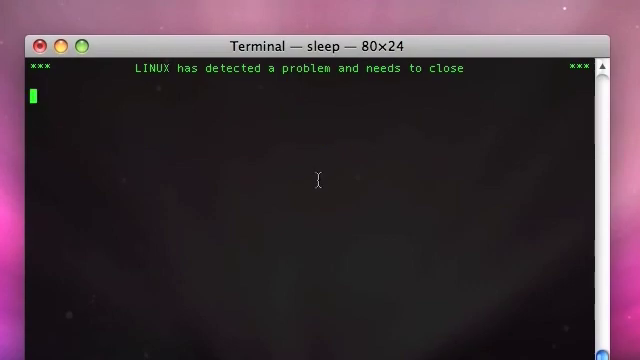
{"action": "key", "text": "ctrl+z"}
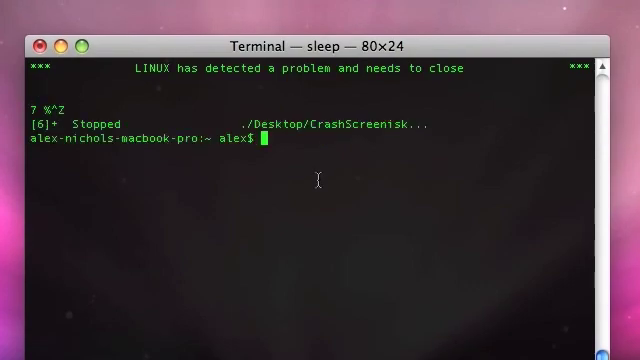
Run clear to wipe the Terminal output, leaving CrashScreen stopped.
{"action": "type", "text": "ki"}
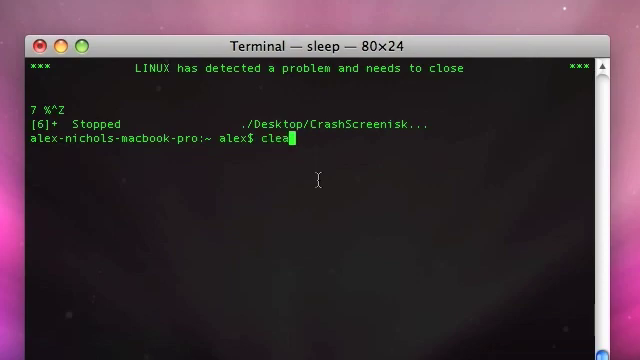
{"action": "key", "text": "Enter"}
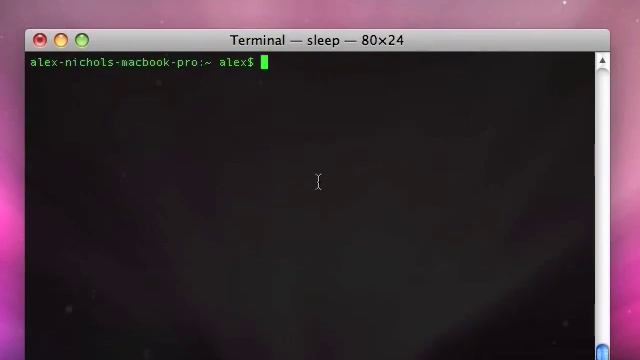